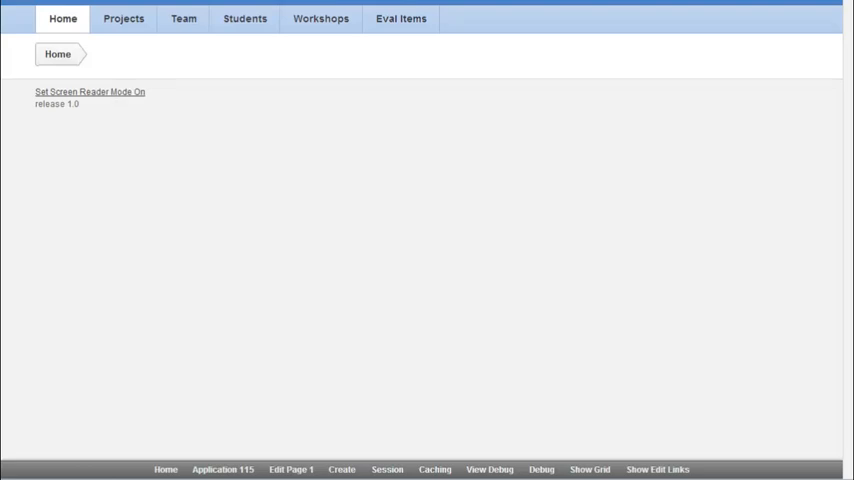
{"action": "mouse_move", "coordinate": [124, 20]}
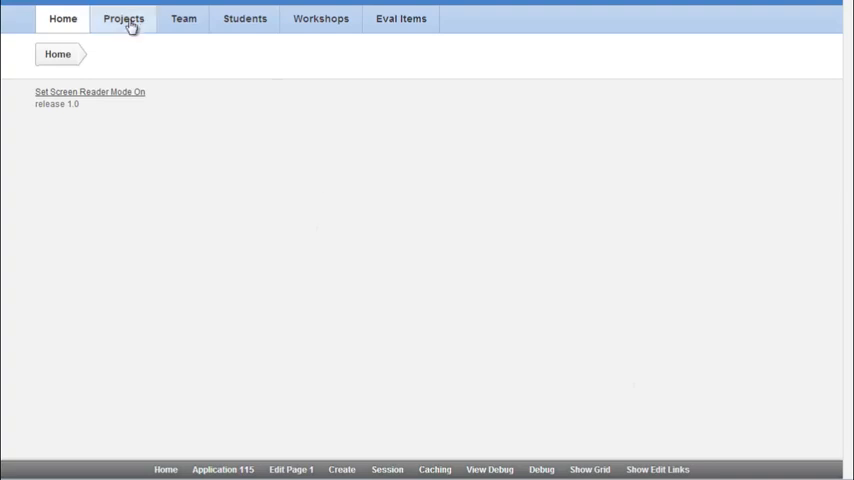
Step: Return from the running app to Application 115's builder and begin creating a new page
{"action": "left_click", "coordinate": [124, 18]}
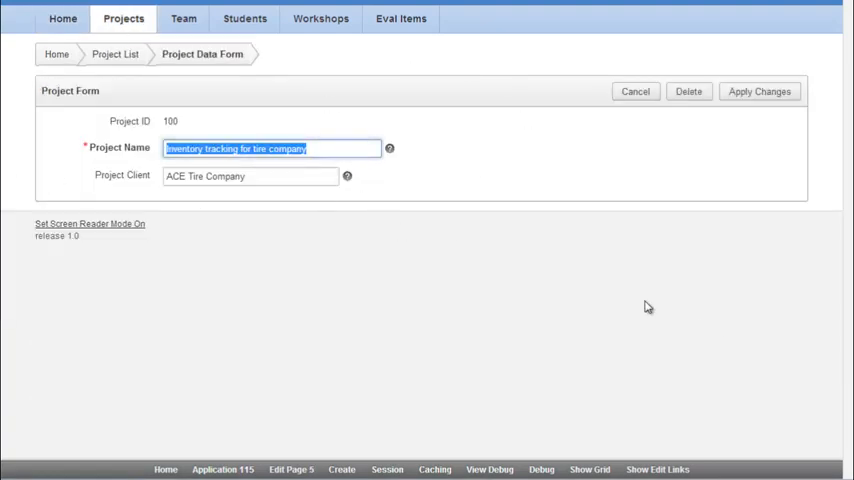
{"action": "left_click", "coordinate": [62, 18]}
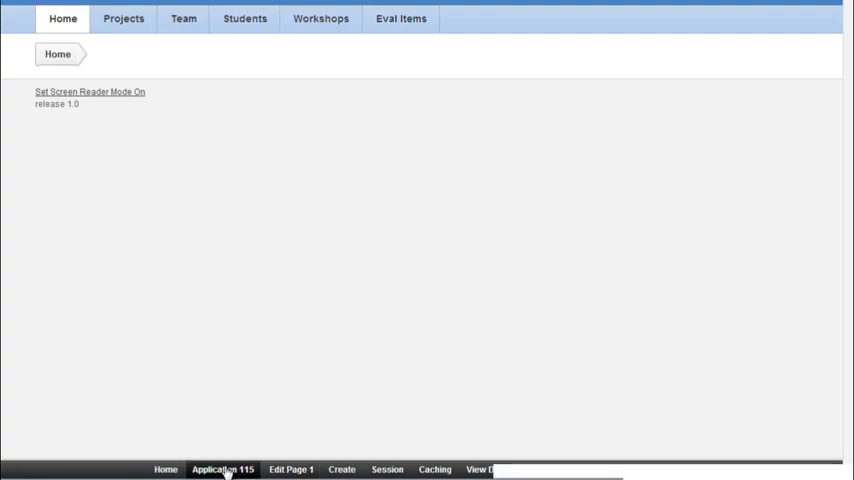
{"action": "left_click", "coordinate": [222, 468]}
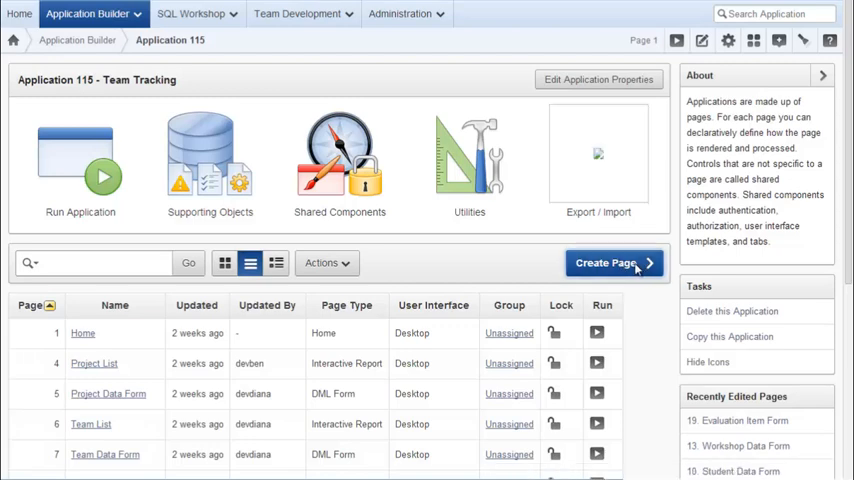
{"action": "left_click", "coordinate": [612, 262]}
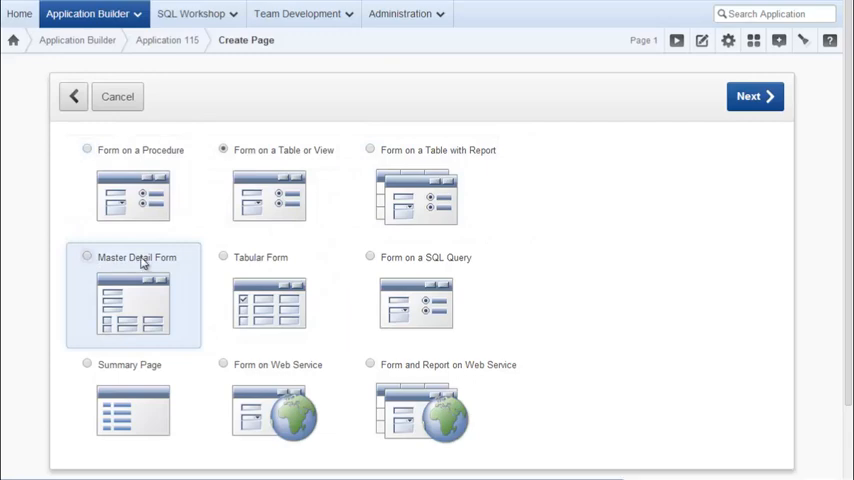
Step: Choose a Master Detail Form with EVALUATIONS and all its columns as the master table
{"action": "left_click", "coordinate": [754, 96]}
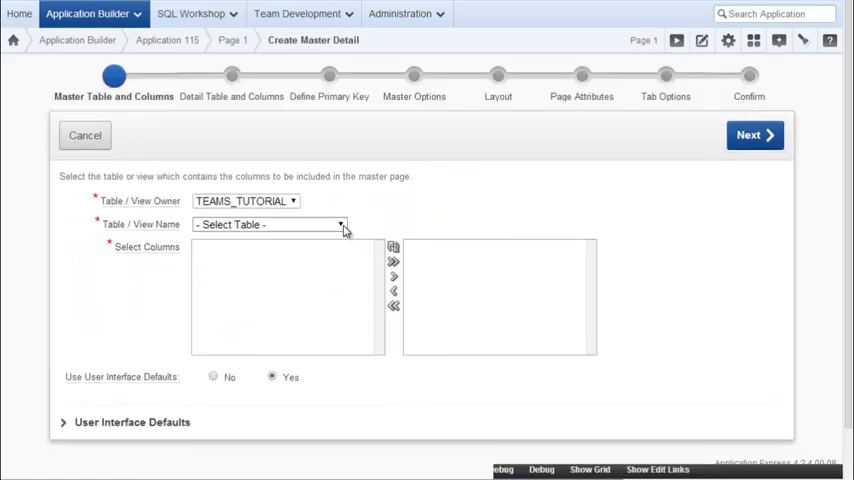
{"action": "left_click", "coordinate": [268, 224]}
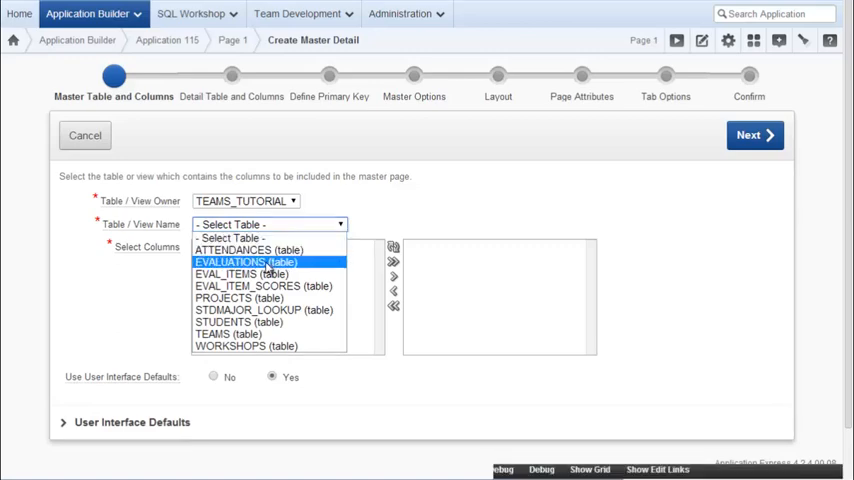
{"action": "left_click", "coordinate": [232, 262]}
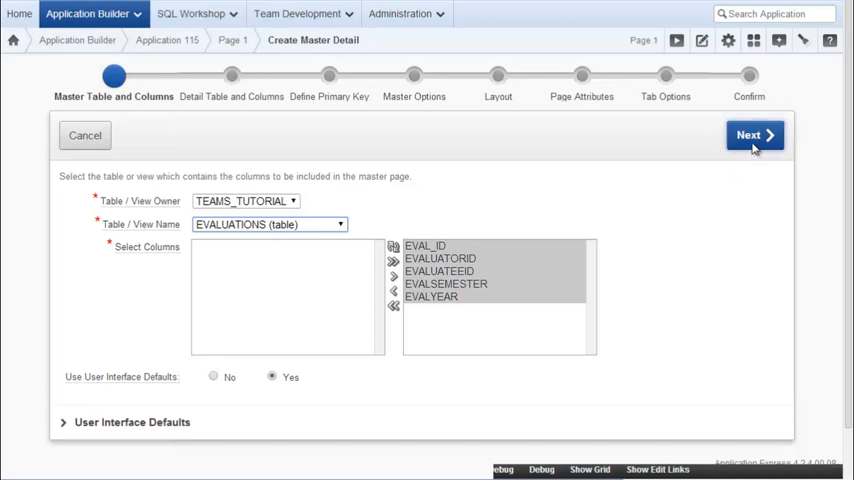
Step: Select EVAL_ITEM_SCORES with all four columns as the detail table
{"action": "left_click", "coordinate": [752, 136]}
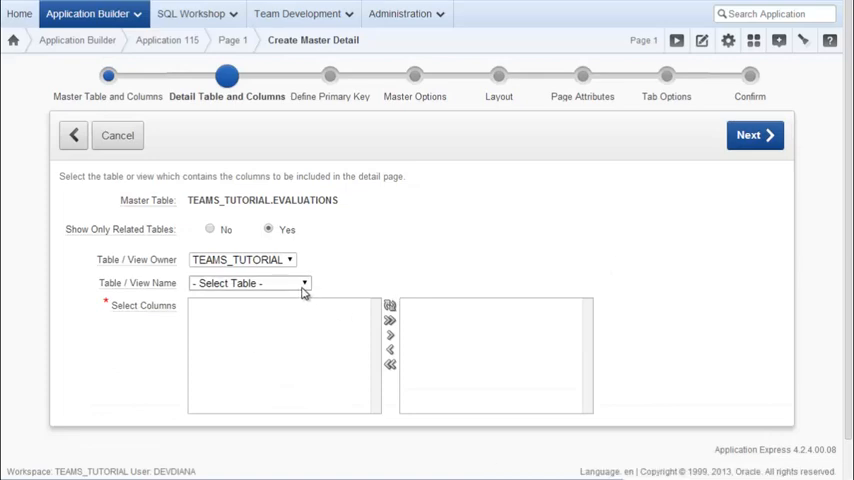
{"action": "left_click", "coordinate": [248, 284]}
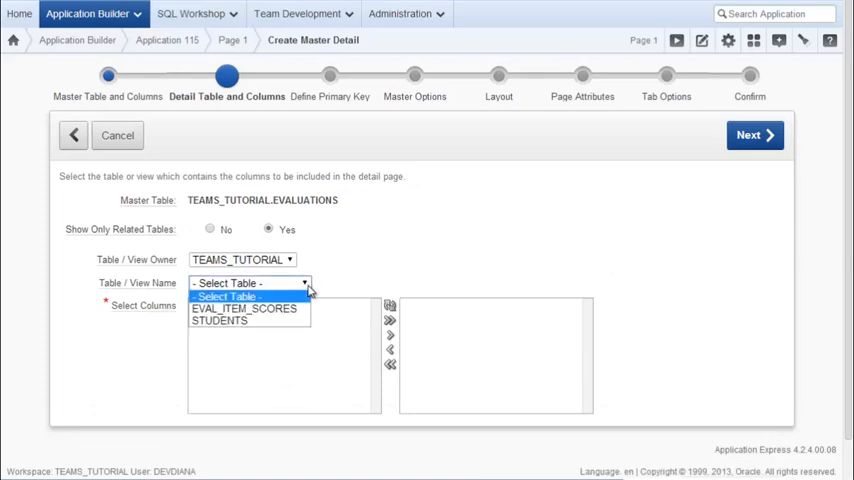
{"action": "mouse_move", "coordinate": [360, 242]}
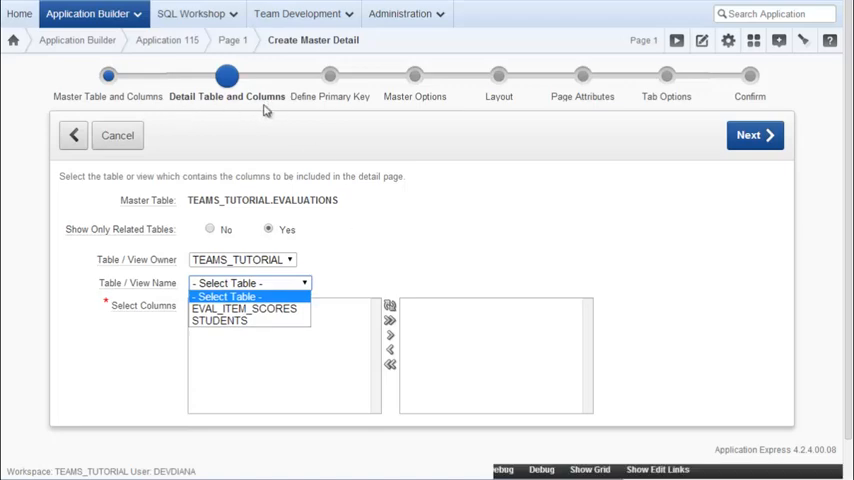
{"action": "mouse_move", "coordinate": [278, 268]}
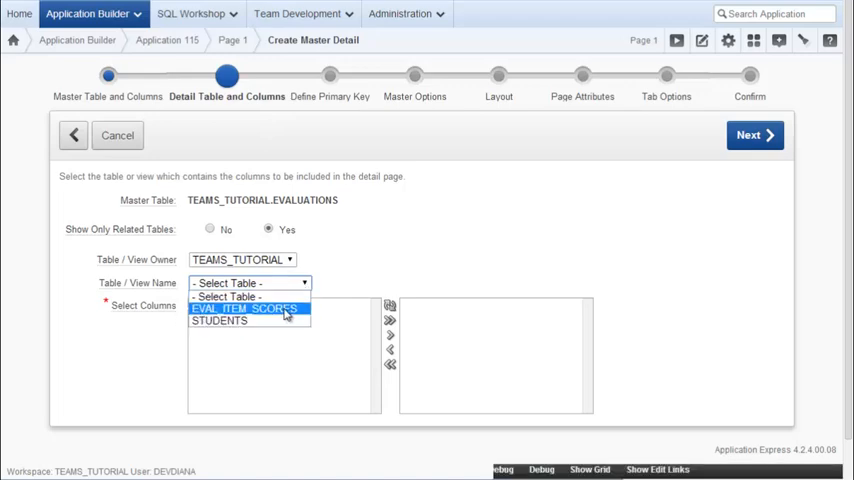
{"action": "left_click", "coordinate": [244, 308]}
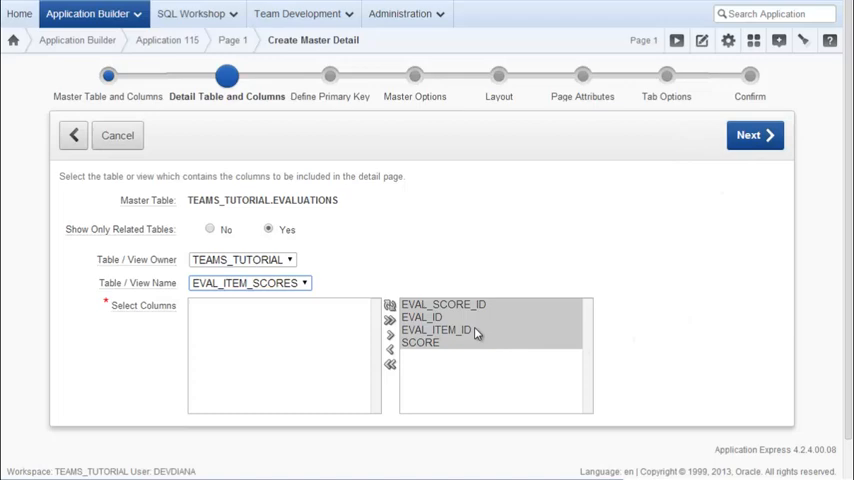
{"action": "mouse_move", "coordinate": [390, 358]}
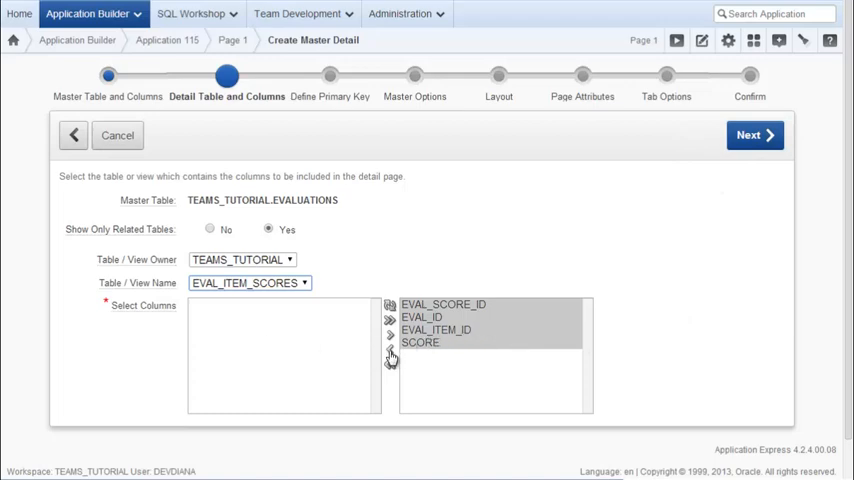
{"action": "mouse_move", "coordinate": [752, 136]}
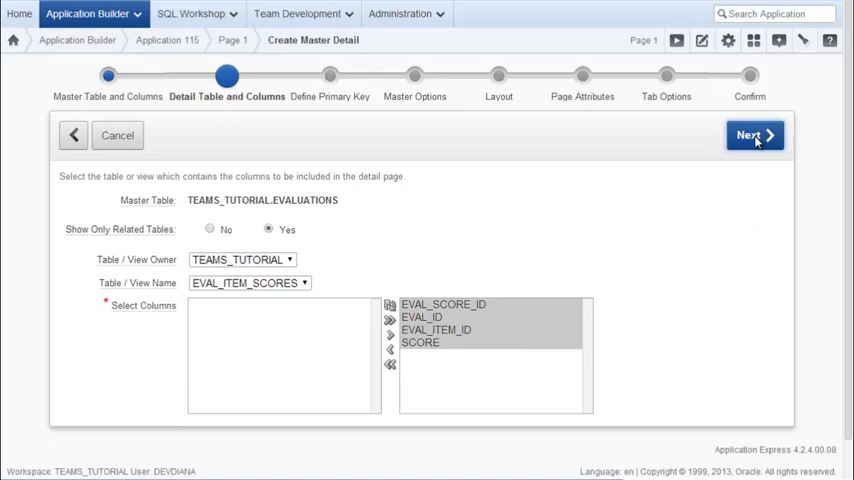
Step: Use EVAL_ID and EVAL_SCORE_ID as the selected primary key columns for master and detail
{"action": "left_click", "coordinate": [754, 136]}
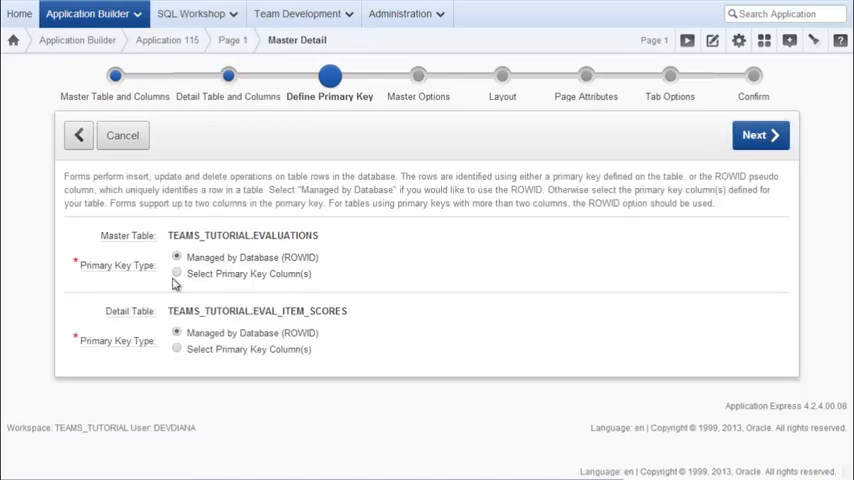
{"action": "left_click", "coordinate": [176, 272]}
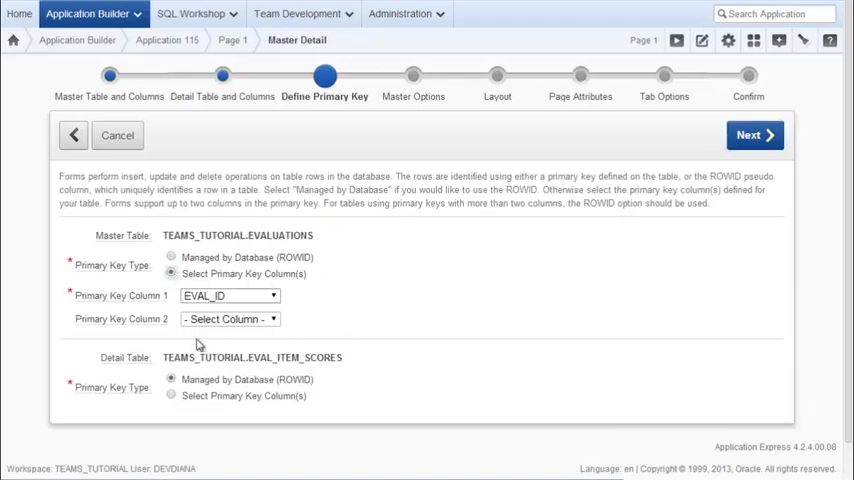
{"action": "left_click", "coordinate": [172, 396]}
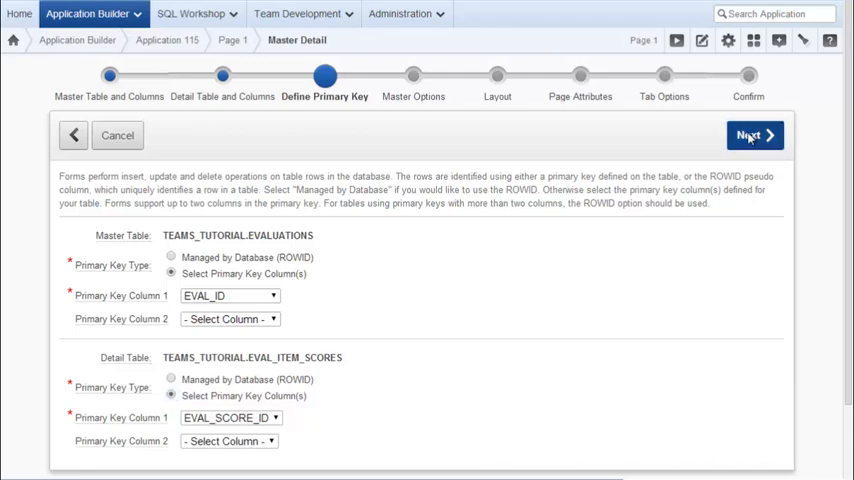
{"action": "left_click", "coordinate": [754, 136]}
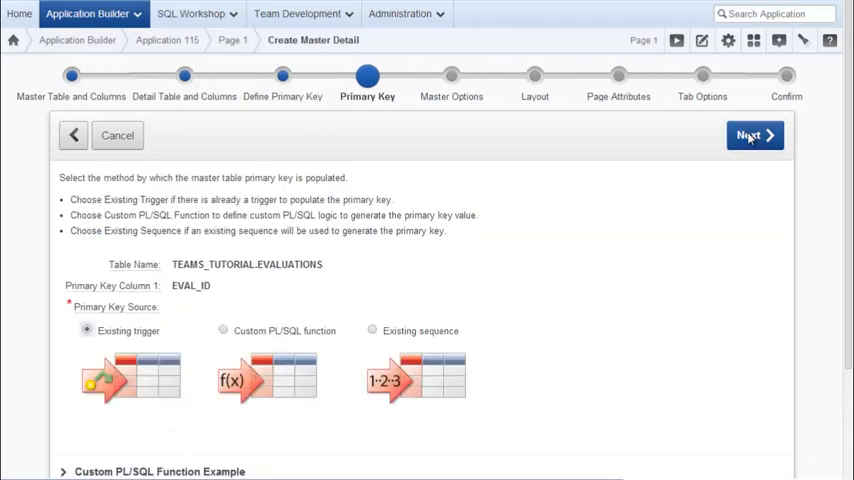
{"action": "mouse_move", "coordinate": [618, 304]}
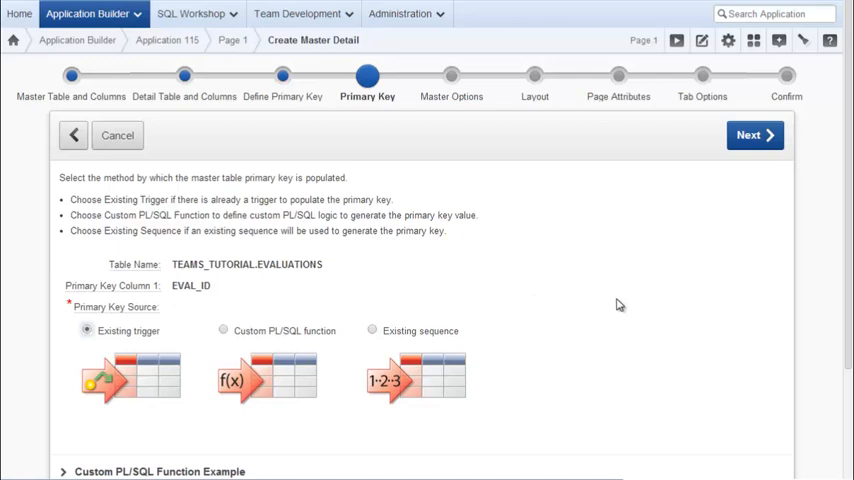
Step: Keep Existing trigger as the key source for both master and detail tables
{"action": "left_click", "coordinate": [130, 378]}
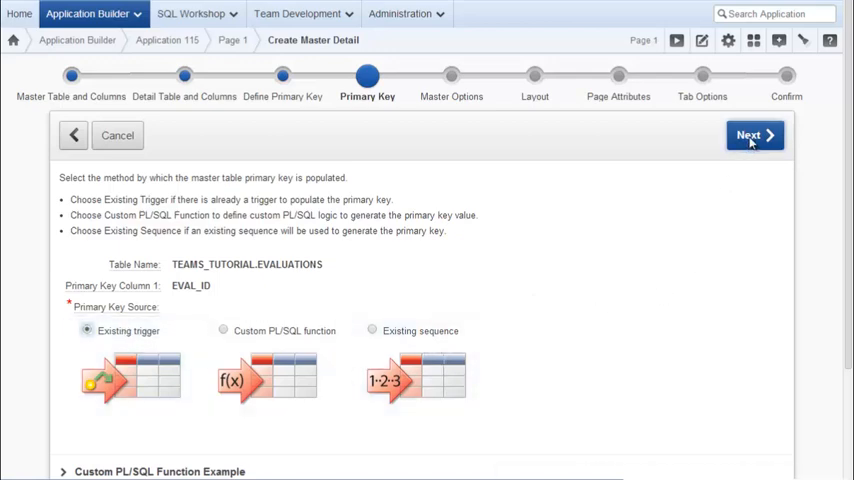
{"action": "left_click", "coordinate": [754, 136]}
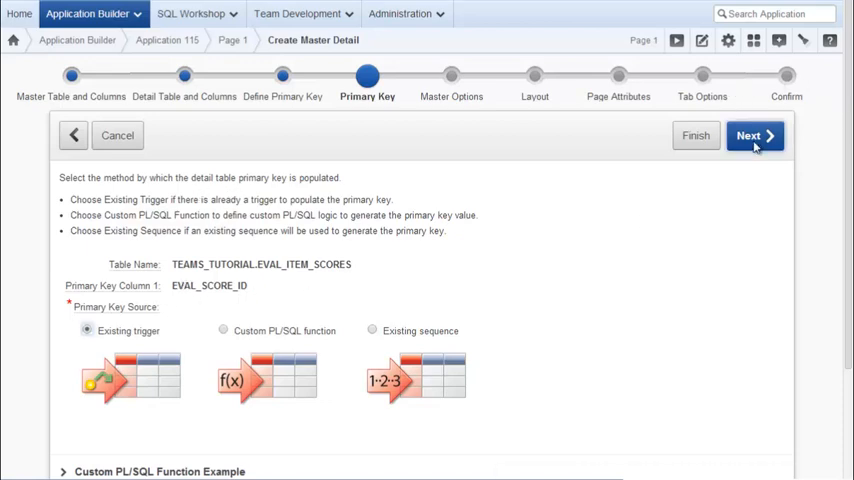
{"action": "left_click", "coordinate": [754, 136]}
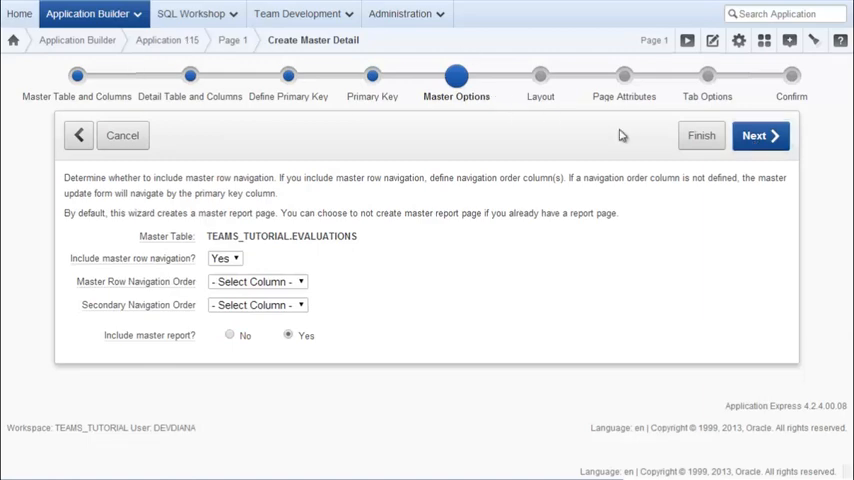
{"action": "mouse_move", "coordinate": [484, 348]}
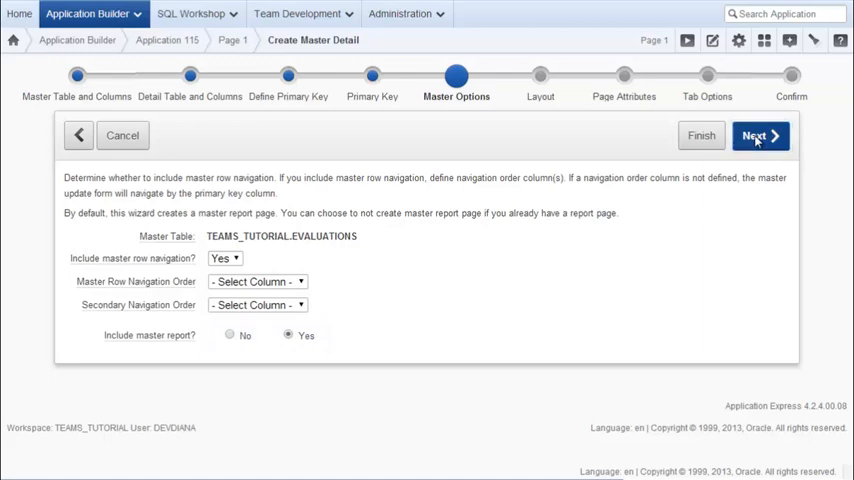
Step: Accept default master navigation and the same-page tabular detail layout
{"action": "left_click", "coordinate": [760, 136]}
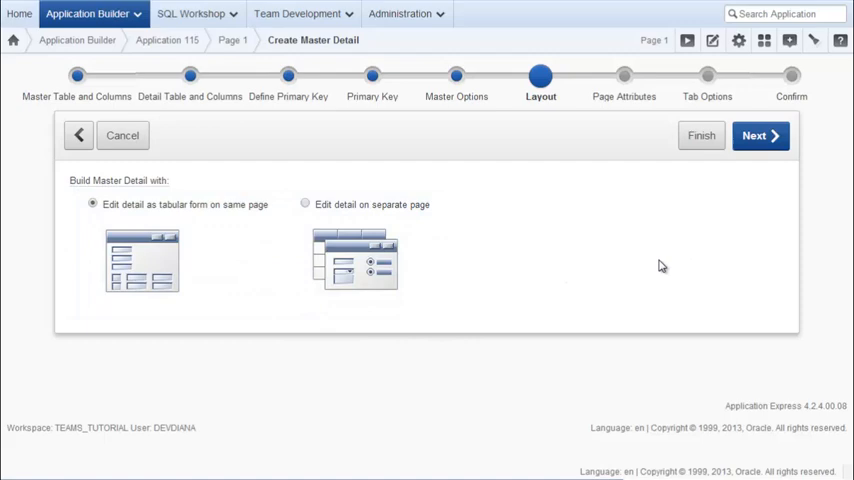
{"action": "mouse_move", "coordinate": [760, 136]}
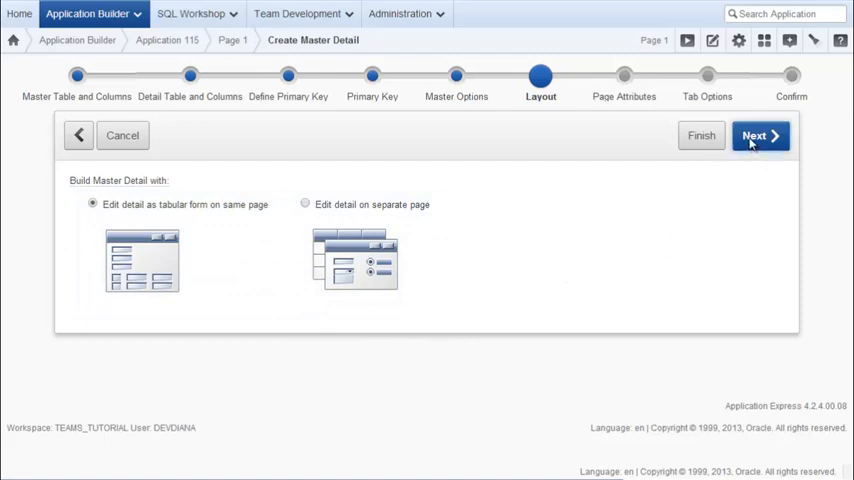
{"action": "left_click", "coordinate": [760, 136]}
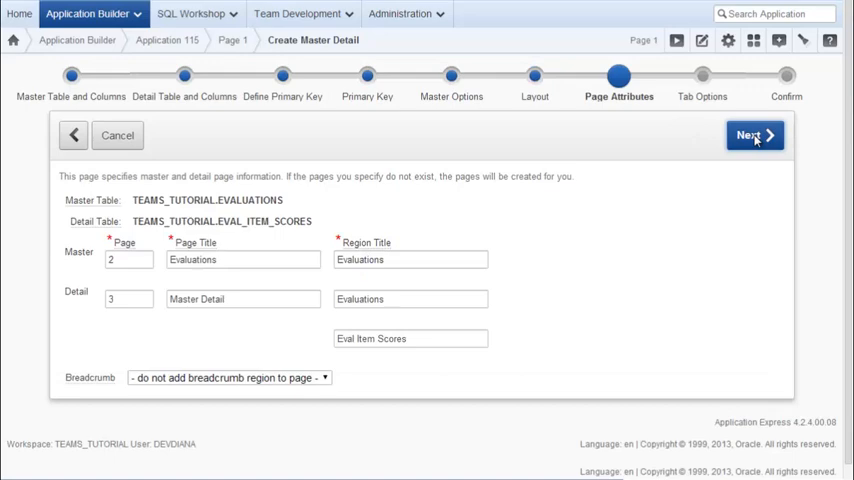
Step: Number the master page 30 and detail page 31, titled Evaluation Master Detail with an Item Scores region
{"action": "left_click", "coordinate": [128, 260]}
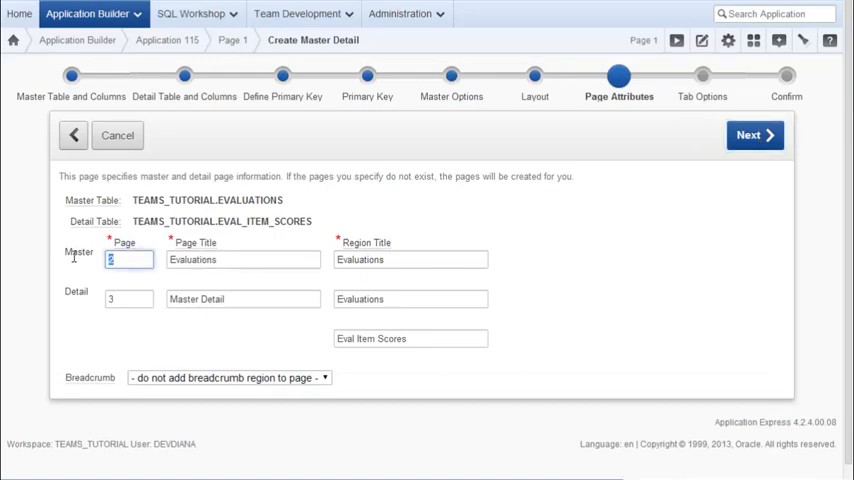
{"action": "type", "text": "30"}
{"action": "left_click", "coordinate": [242, 298]}
{"action": "type", "text": "Evaluation "}
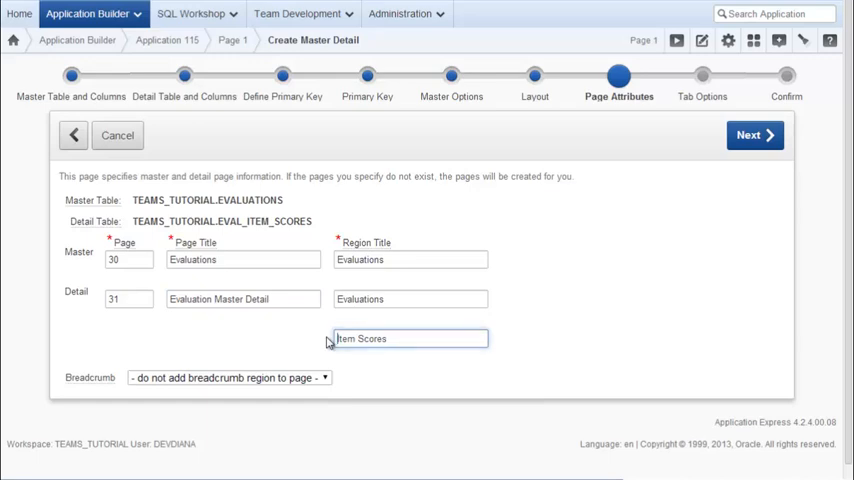
{"action": "mouse_move", "coordinate": [466, 388]}
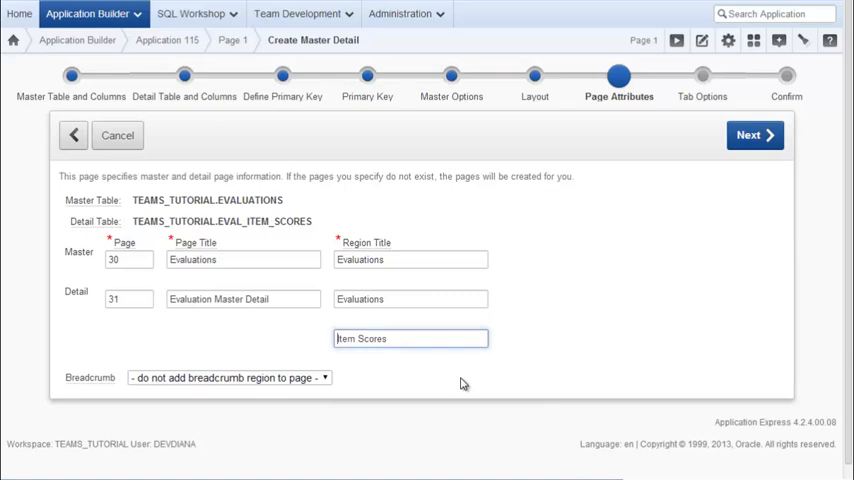
{"action": "left_click", "coordinate": [228, 376]}
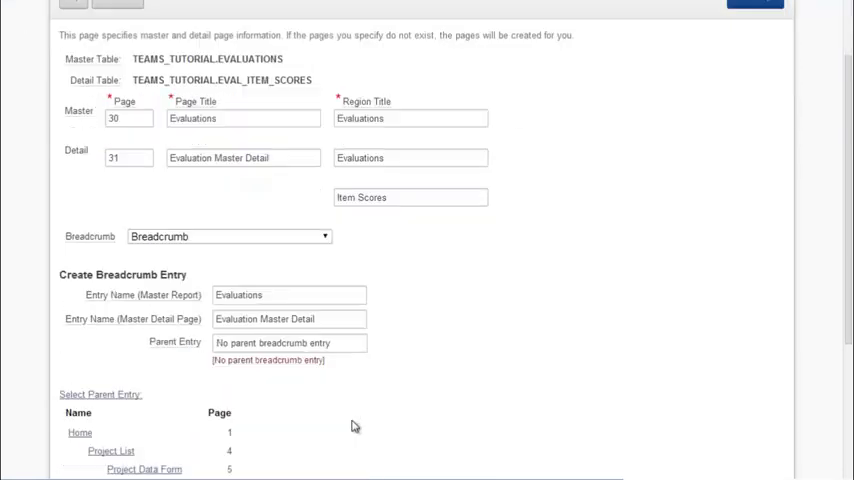
Step: Set Home as the breadcrumb parent, keep no tabs, and create the Evaluations master detail pages
{"action": "left_click", "coordinate": [80, 432]}
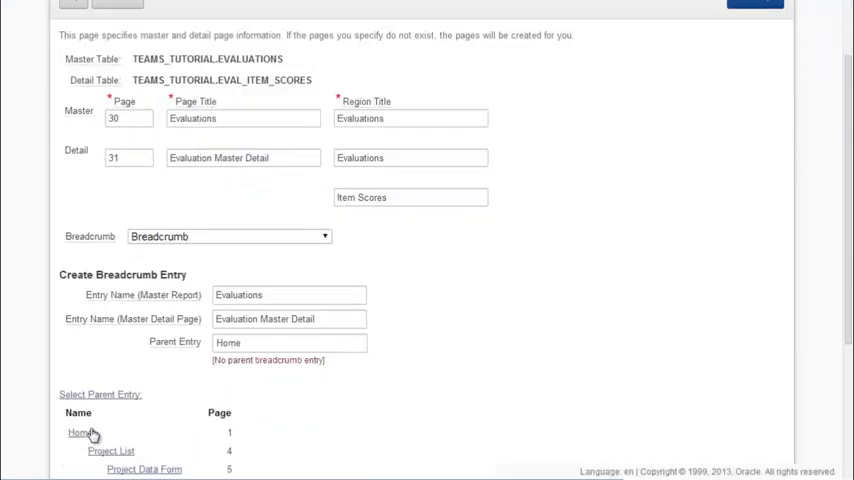
{"action": "mouse_move", "coordinate": [260, 354]}
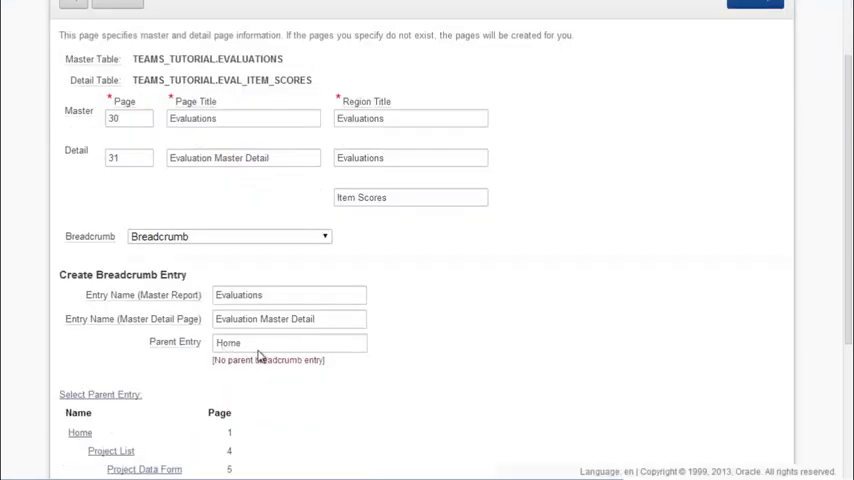
{"action": "mouse_move", "coordinate": [500, 350]}
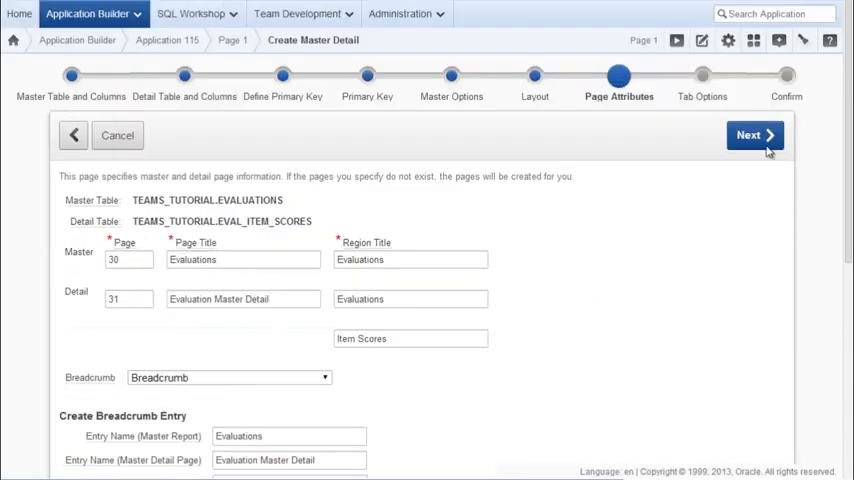
{"action": "left_click", "coordinate": [752, 136]}
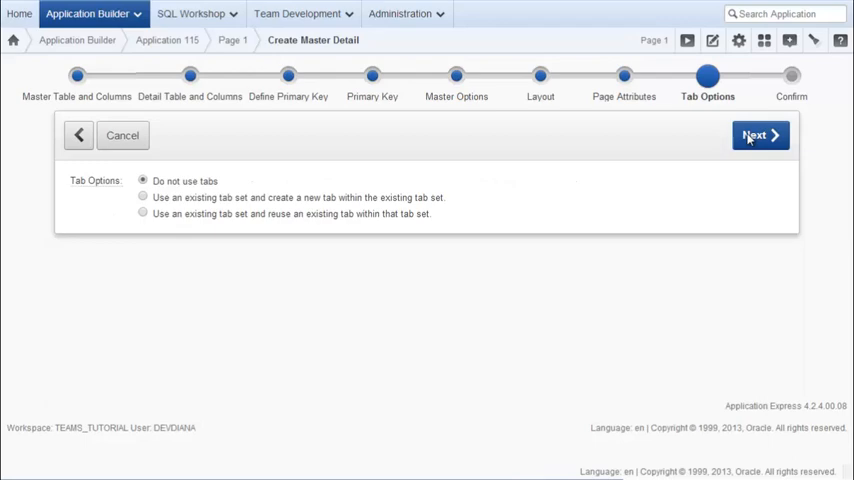
{"action": "mouse_move", "coordinate": [500, 198]}
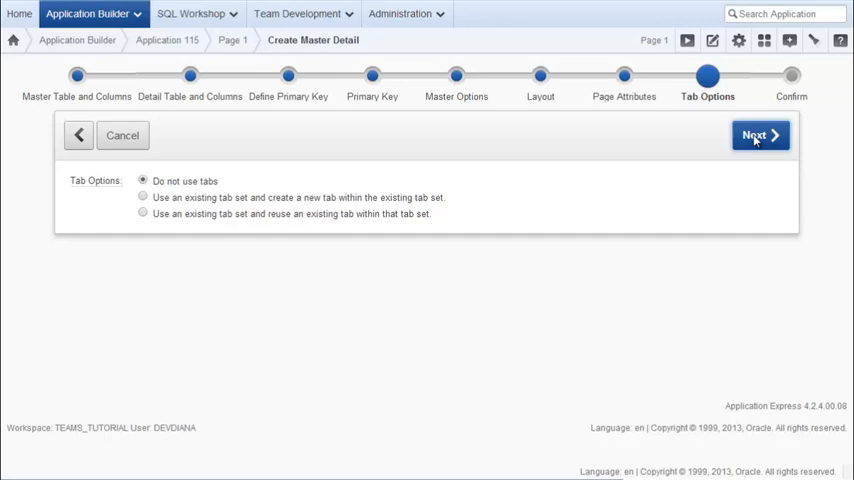
{"action": "left_click", "coordinate": [760, 136]}
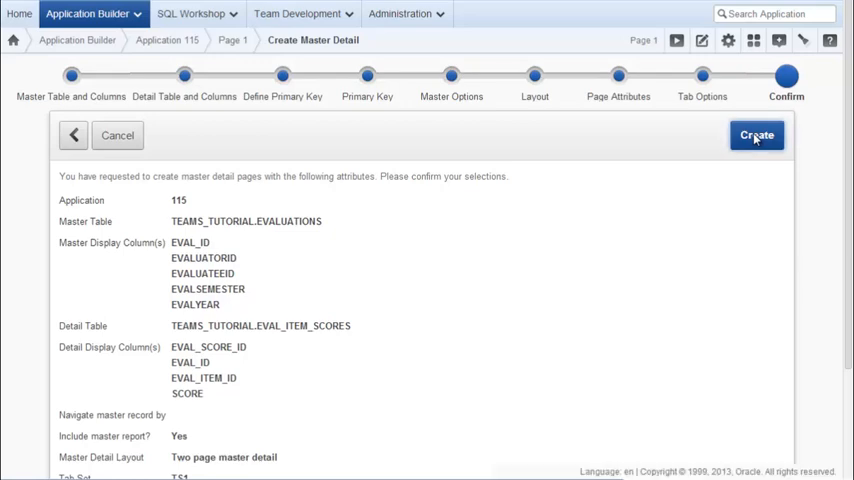
{"action": "left_click", "coordinate": [756, 136]}
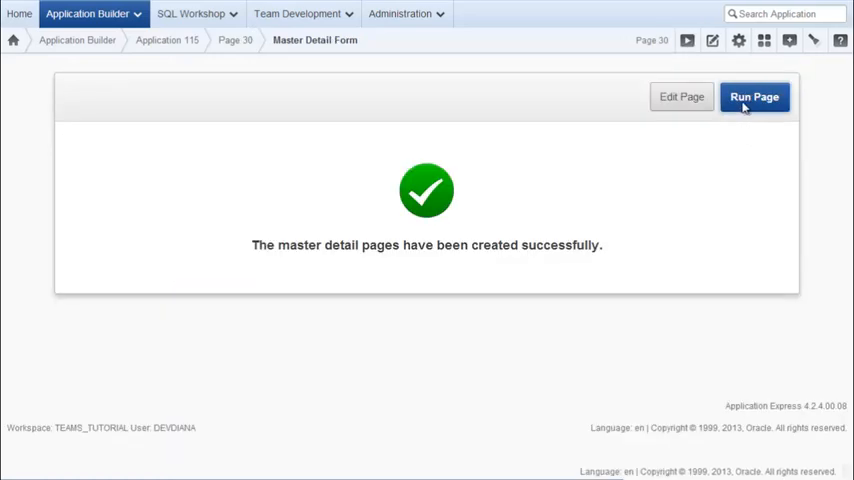
Step: Run the Evaluations report and open the Fall 2012 evaluation with its item scores
{"action": "left_click", "coordinate": [754, 96]}
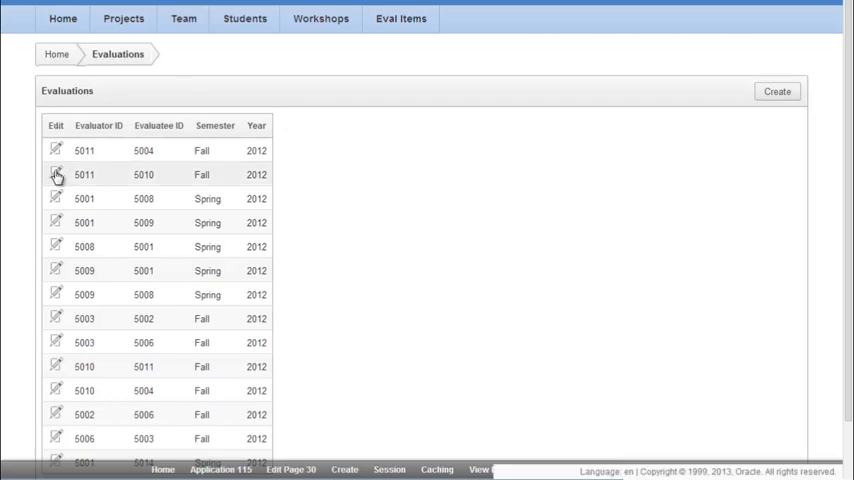
{"action": "left_click", "coordinate": [56, 174]}
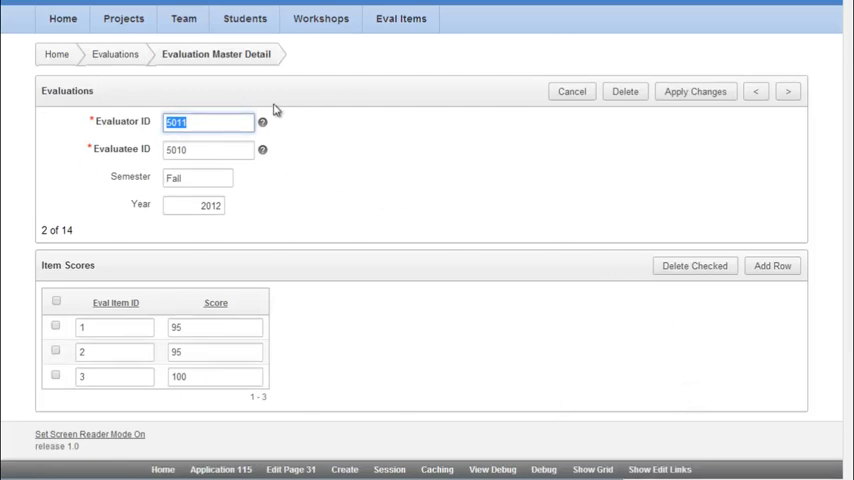
{"action": "mouse_move", "coordinate": [380, 206]}
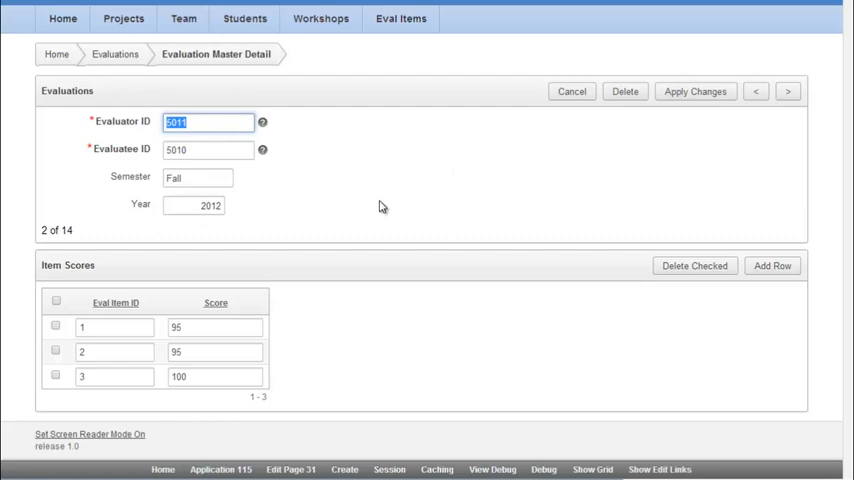
{"action": "mouse_move", "coordinate": [344, 406]}
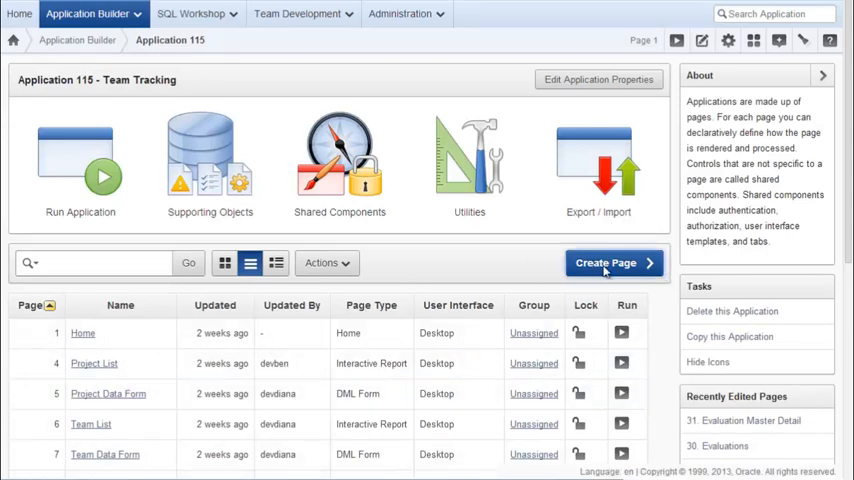
Step: Begin another Master Detail Form with WORKSHOPS and all its columns as master
{"action": "left_click", "coordinate": [604, 262]}
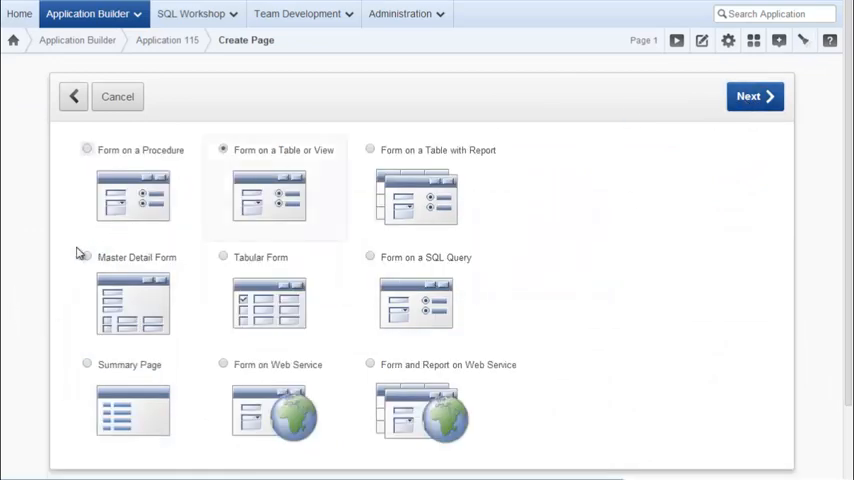
{"action": "left_click", "coordinate": [88, 256]}
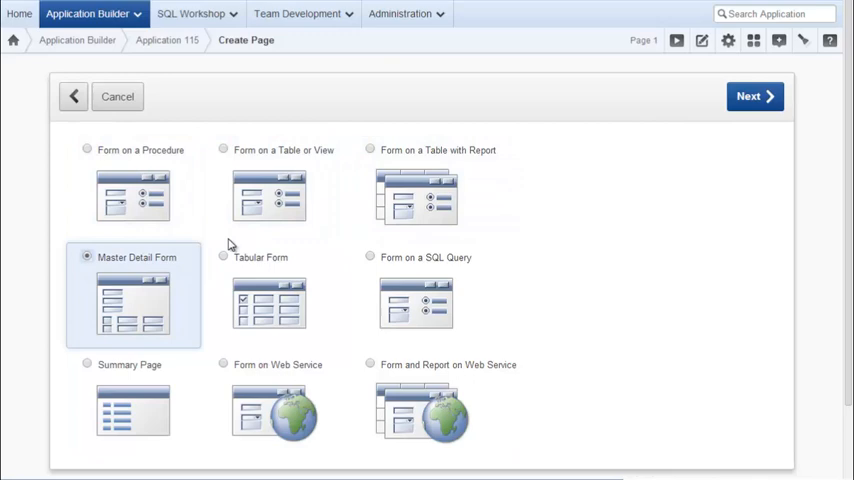
{"action": "left_click", "coordinate": [754, 96]}
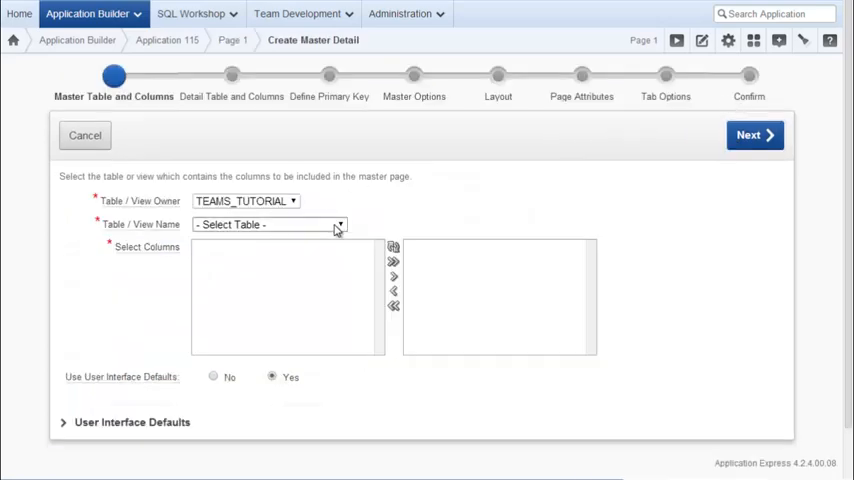
{"action": "left_click", "coordinate": [268, 224]}
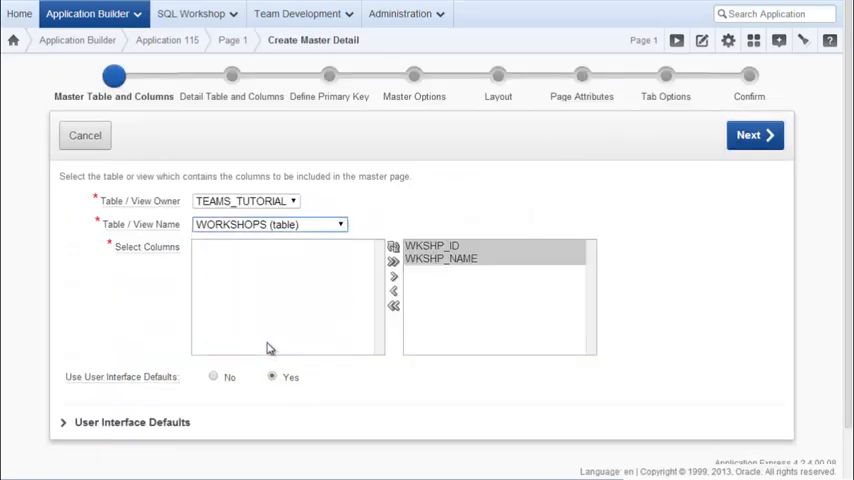
Step: Add ATTENDANCES with all its columns as the detail table
{"action": "left_click", "coordinate": [754, 136]}
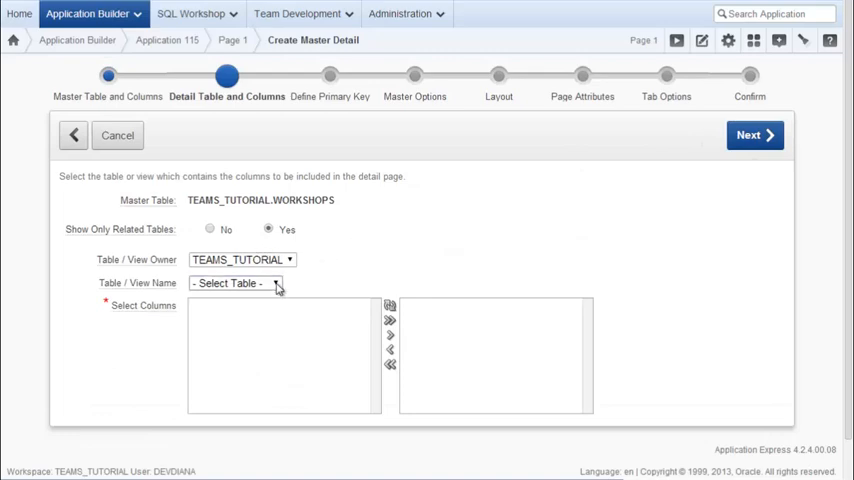
{"action": "left_click", "coordinate": [234, 284]}
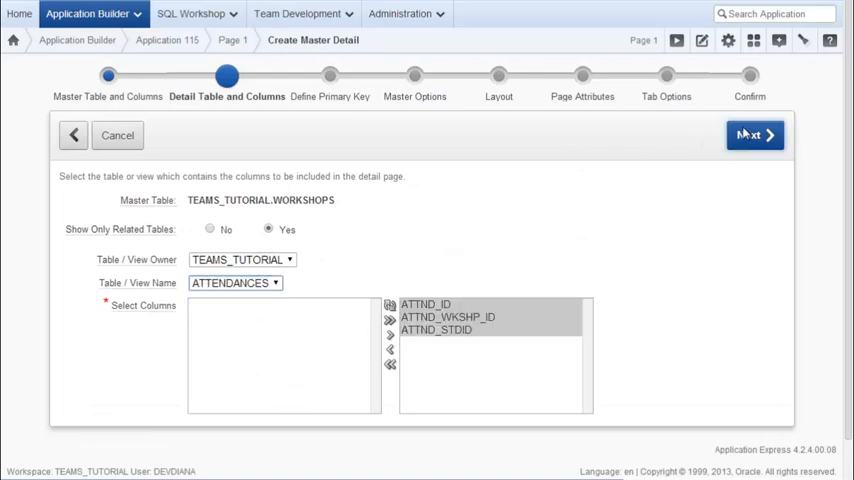
{"action": "left_click", "coordinate": [752, 136]}
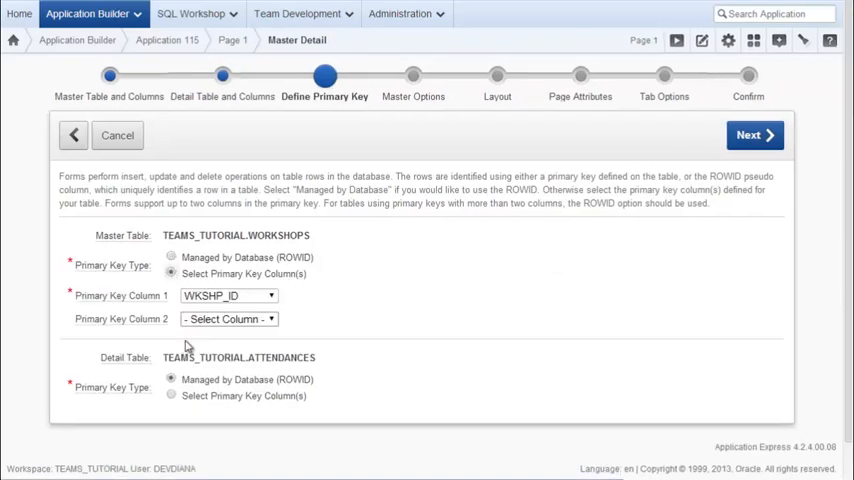
Step: Make ATTND_ID the detail primary key and keep existing triggers for both key sources
{"action": "left_click", "coordinate": [172, 396]}
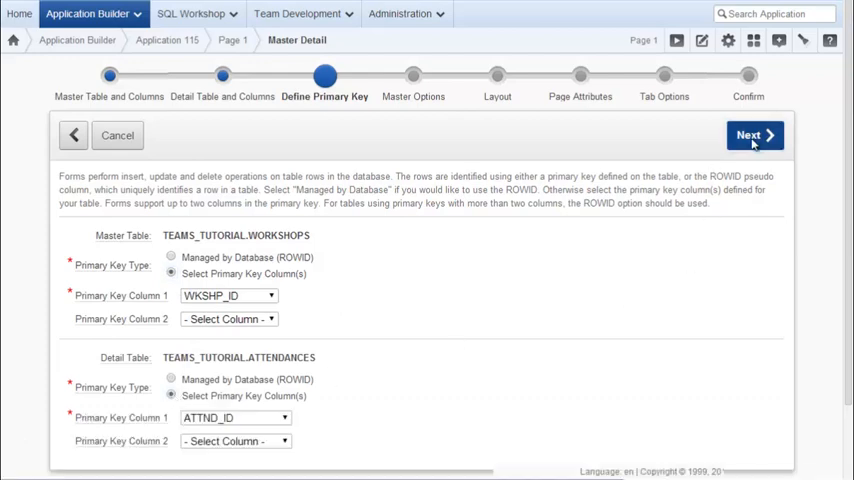
{"action": "left_click", "coordinate": [752, 136]}
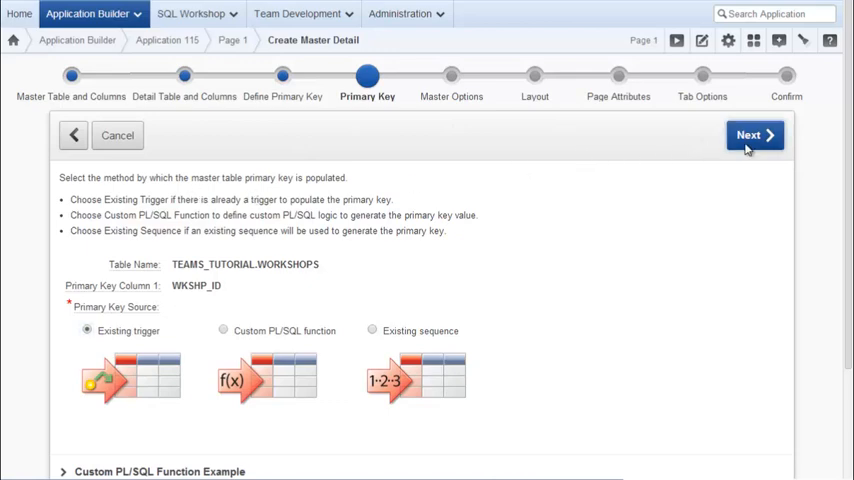
{"action": "left_click", "coordinate": [754, 136]}
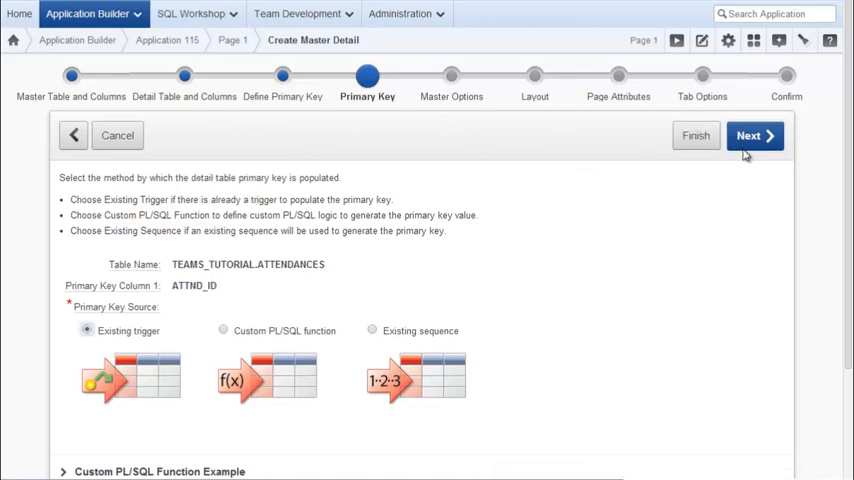
{"action": "left_click", "coordinate": [756, 136]}
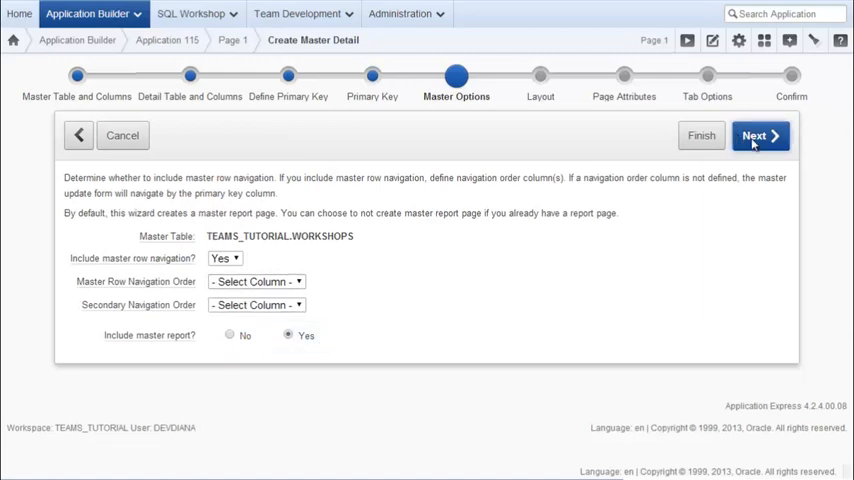
Step: Accept default master navigation and the same-page tabular detail layout
{"action": "left_click", "coordinate": [760, 136]}
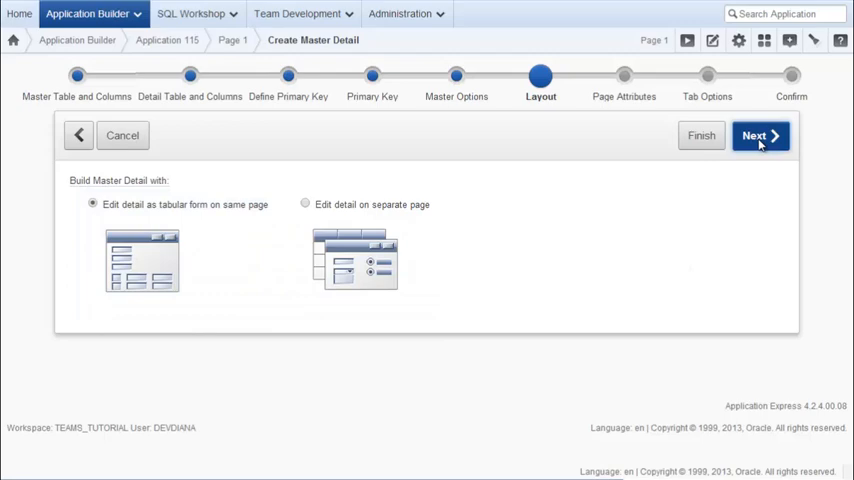
{"action": "left_click", "coordinate": [760, 136]}
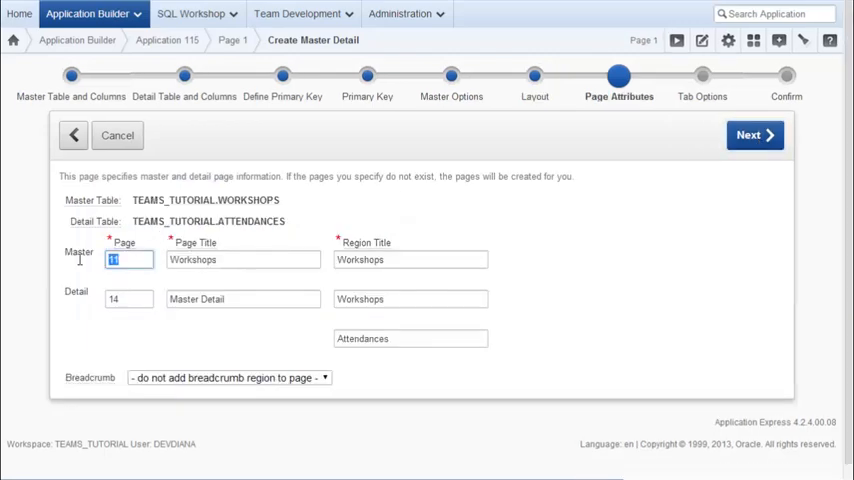
Step: Number the pages 40 and 41, title the detail Workshop Master Detail, and create them without breadcrumbs or tabs
{"action": "type", "text": "40"}
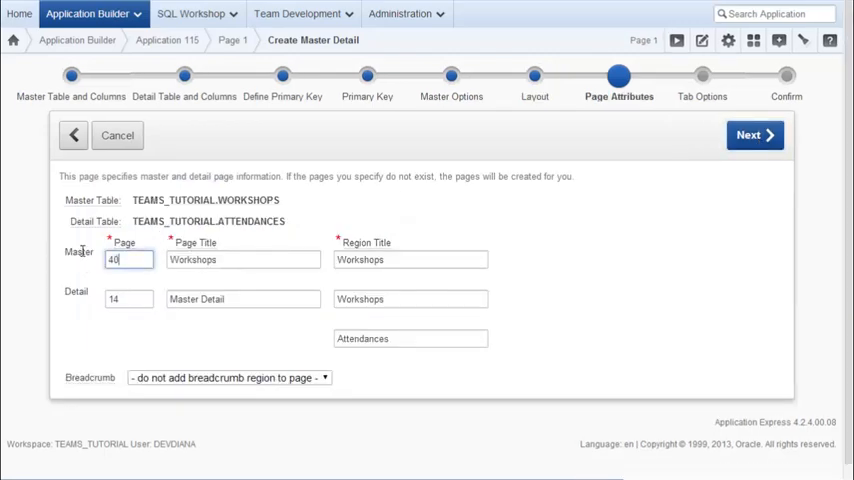
{"action": "left_click", "coordinate": [128, 300]}
{"action": "type", "text": "Workshop "}
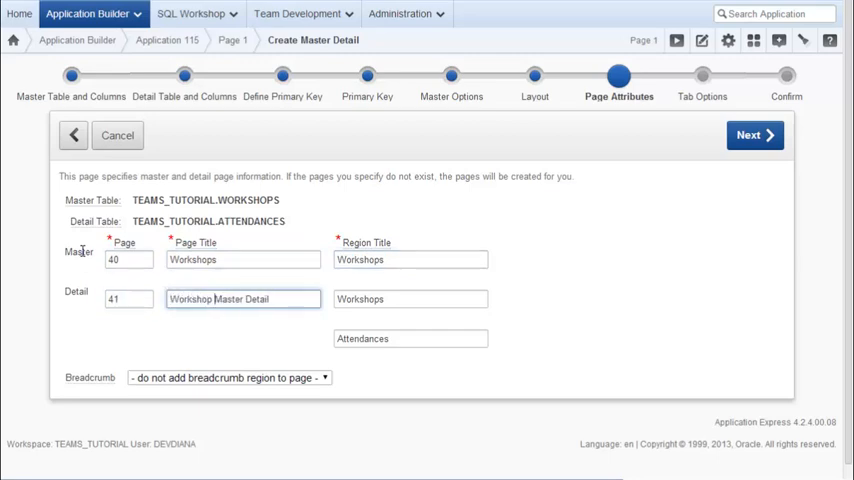
{"action": "left_click", "coordinate": [228, 376]}
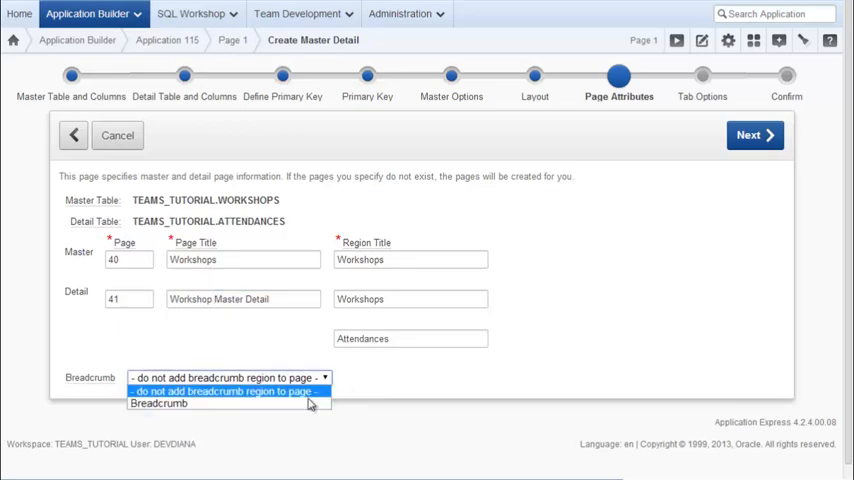
{"action": "left_click", "coordinate": [158, 404]}
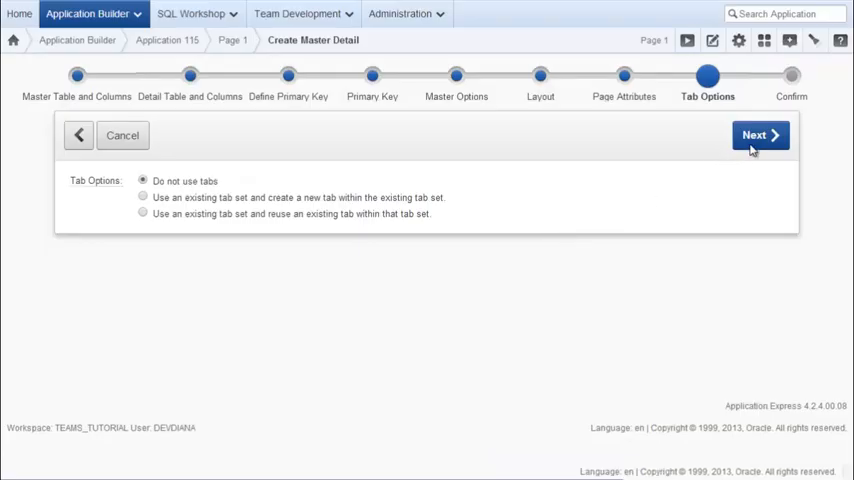
{"action": "left_click", "coordinate": [760, 136]}
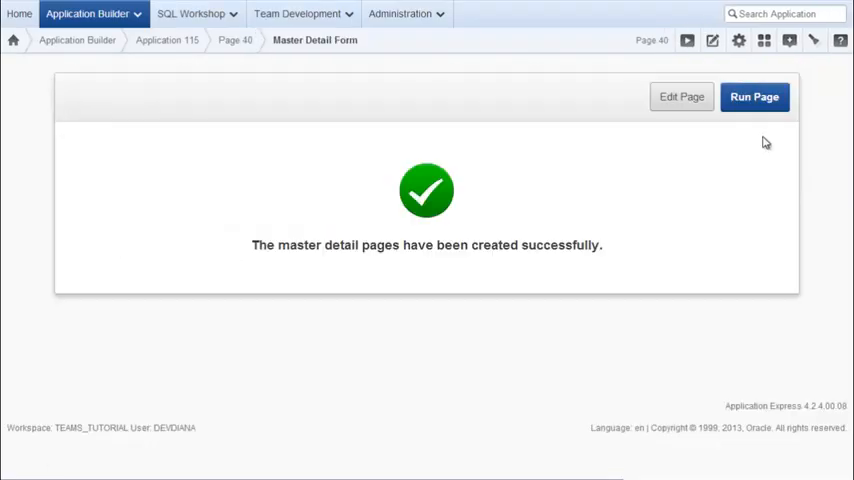
Step: Run the Workshops page, view Effective Leadership's attendances, then return to Home
{"action": "left_click", "coordinate": [754, 96]}
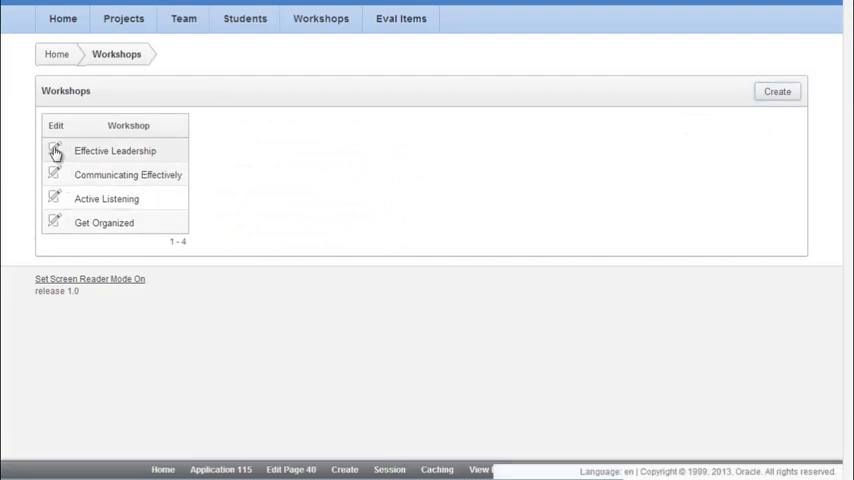
{"action": "left_click", "coordinate": [56, 152]}
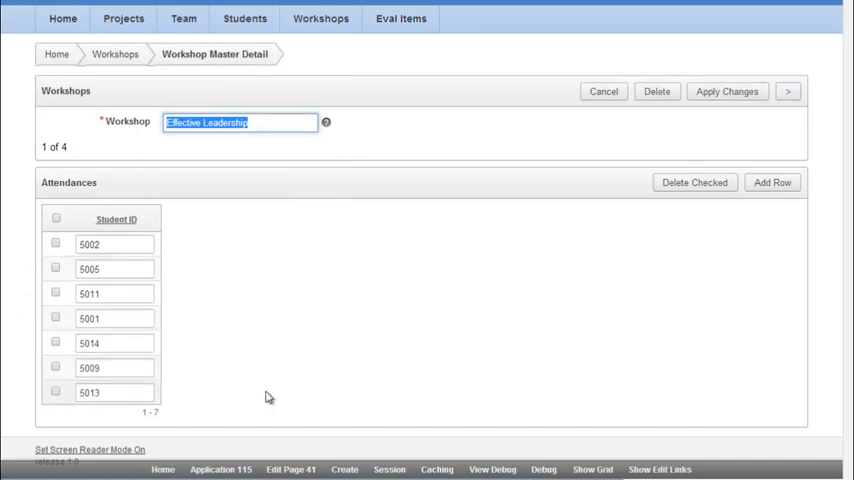
{"action": "mouse_move", "coordinate": [364, 364]}
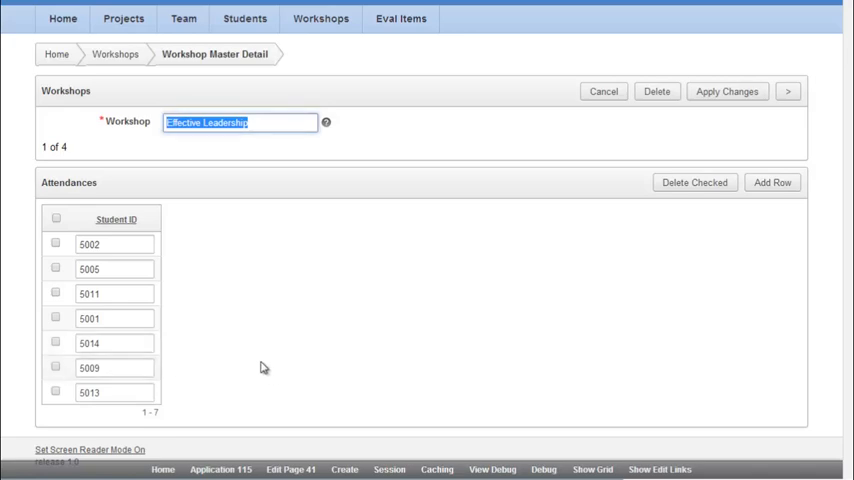
{"action": "mouse_move", "coordinate": [250, 252]}
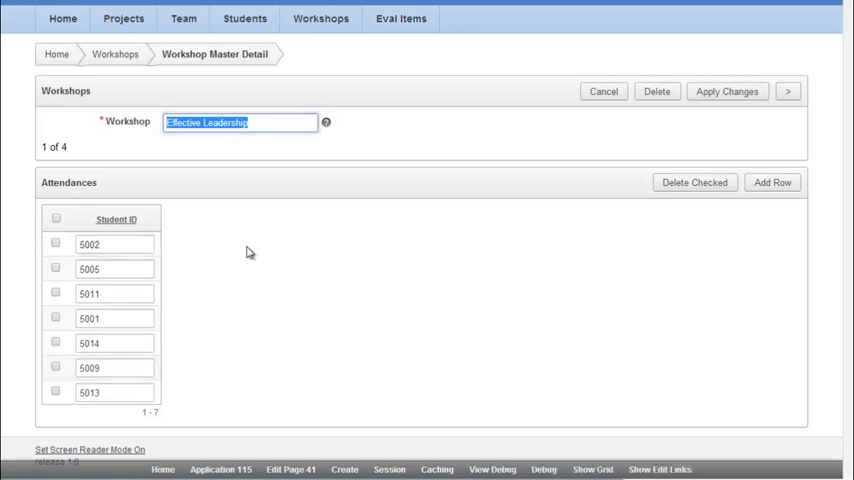
{"action": "mouse_move", "coordinate": [316, 254]}
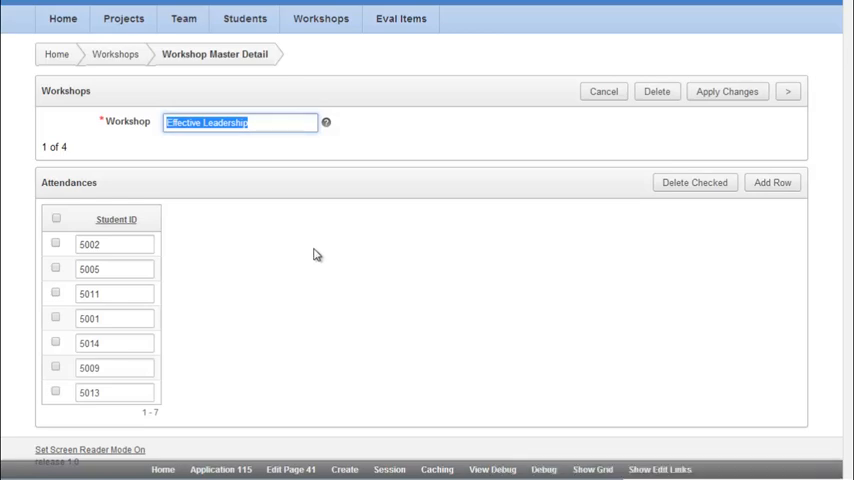
{"action": "mouse_move", "coordinate": [612, 210]}
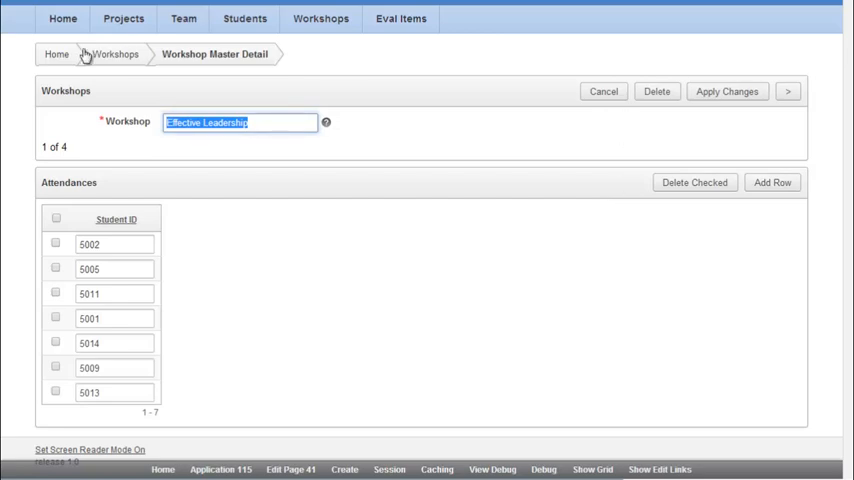
{"action": "left_click", "coordinate": [62, 18]}
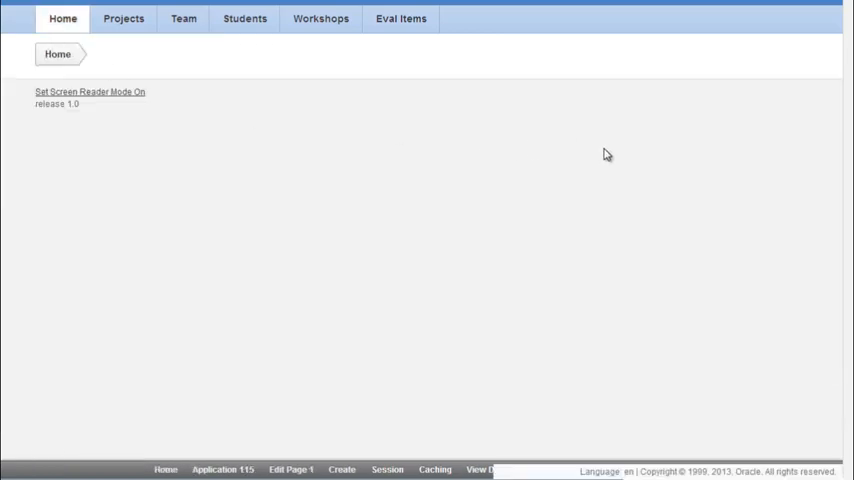